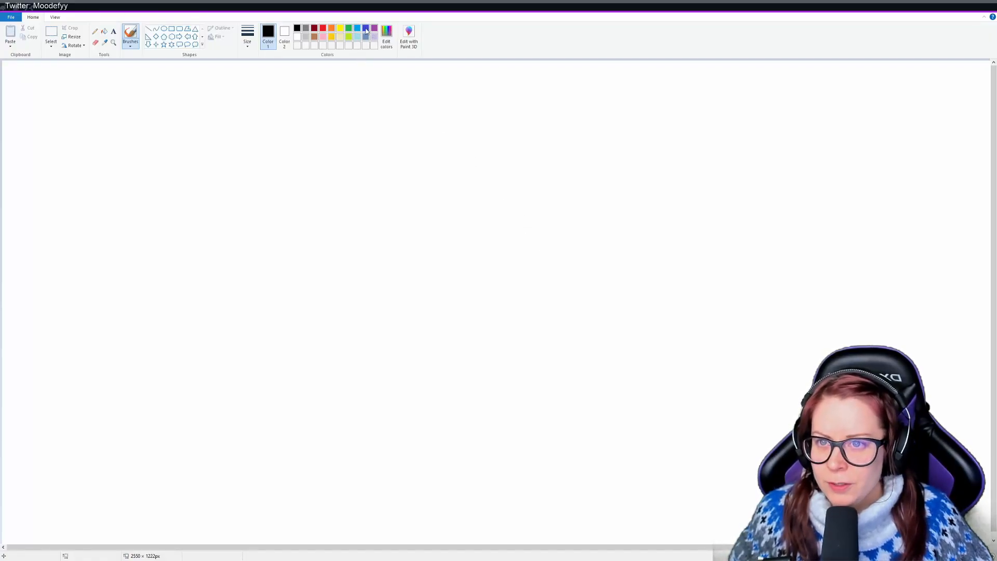
Step: Make the primary drawing colour blue from the Colours swatches
{"action": "left_click", "coordinate": [365, 29]}
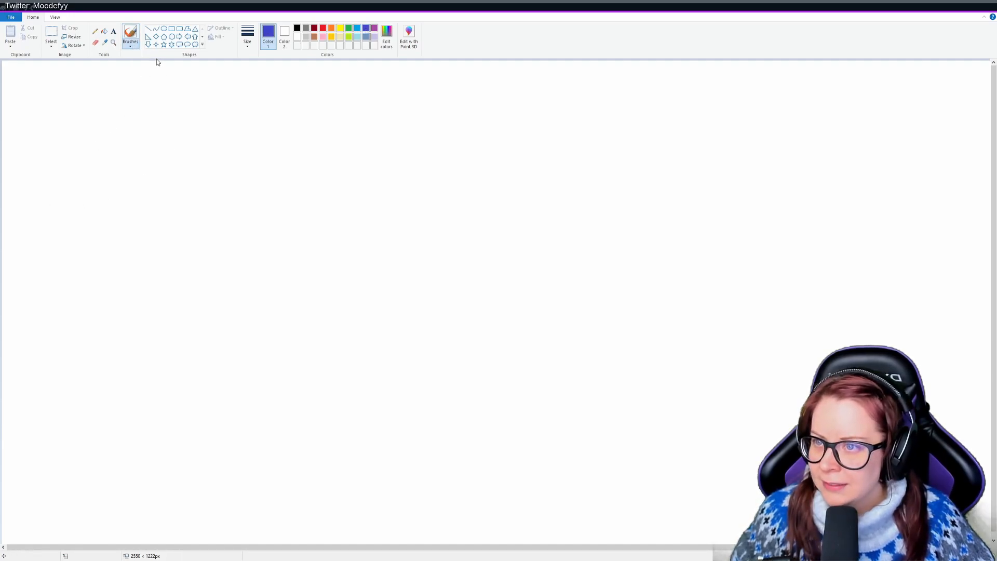
Step: Hand-write the blue title 'Left alone' across the top left of the canvas
{"action": "left_click_drag", "start_coordinate": [6, 108], "coordinate": [45, 127]}
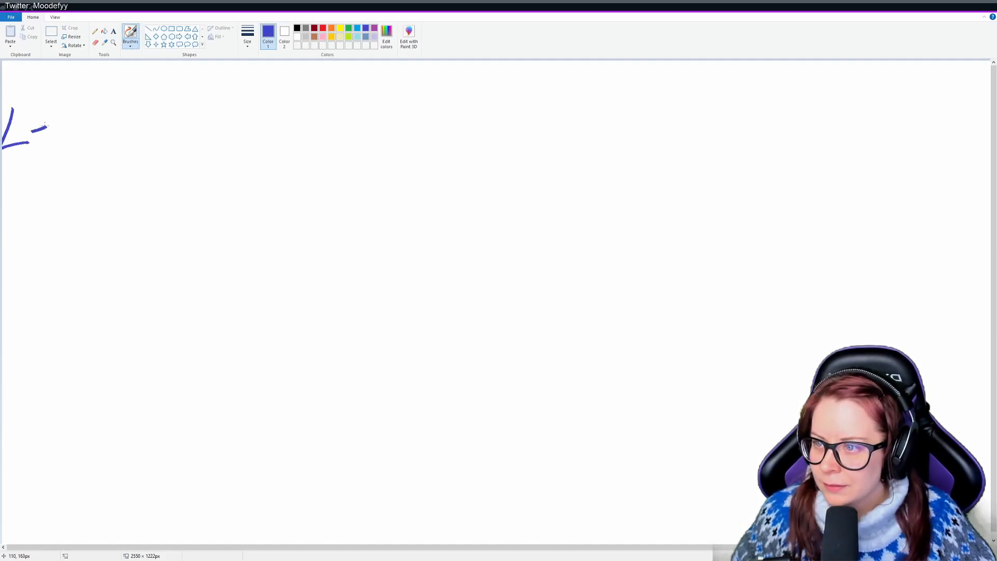
{"action": "left_click_drag", "start_coordinate": [44, 126], "coordinate": [150, 102]}
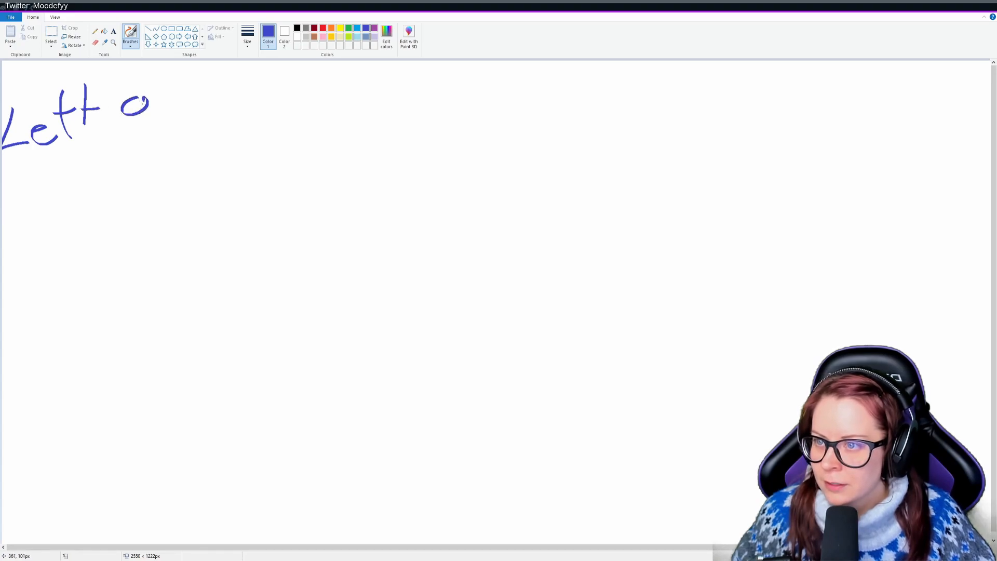
{"action": "left_click_drag", "start_coordinate": [123, 105], "coordinate": [242, 102]}
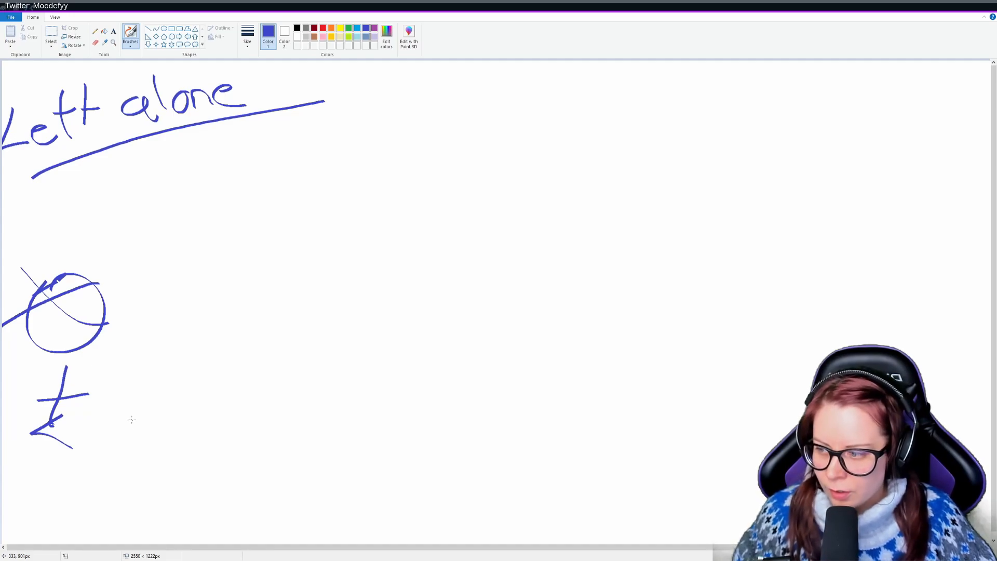
{"action": "mouse_move", "coordinate": [284, 435]}
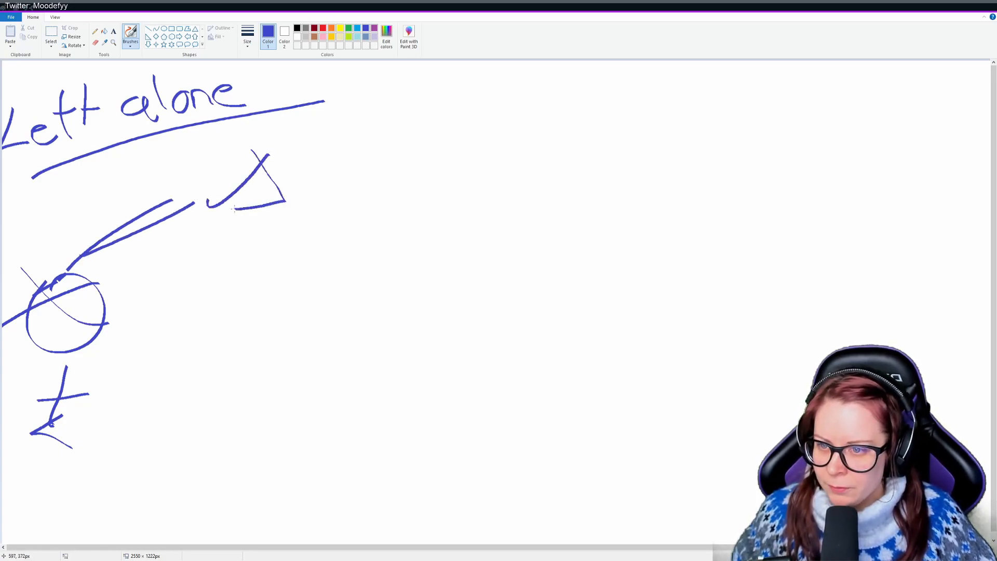
Step: Scribble blue zigzags beneath the triangle-like doodle
{"action": "left_click_drag", "start_coordinate": [229, 228], "coordinate": [264, 258]}
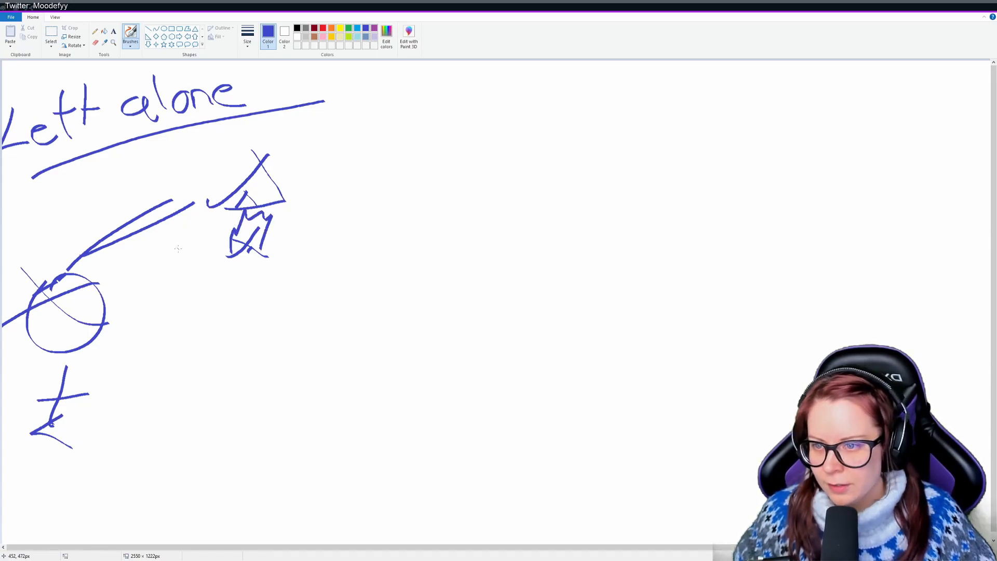
{"action": "mouse_move", "coordinate": [322, 187]}
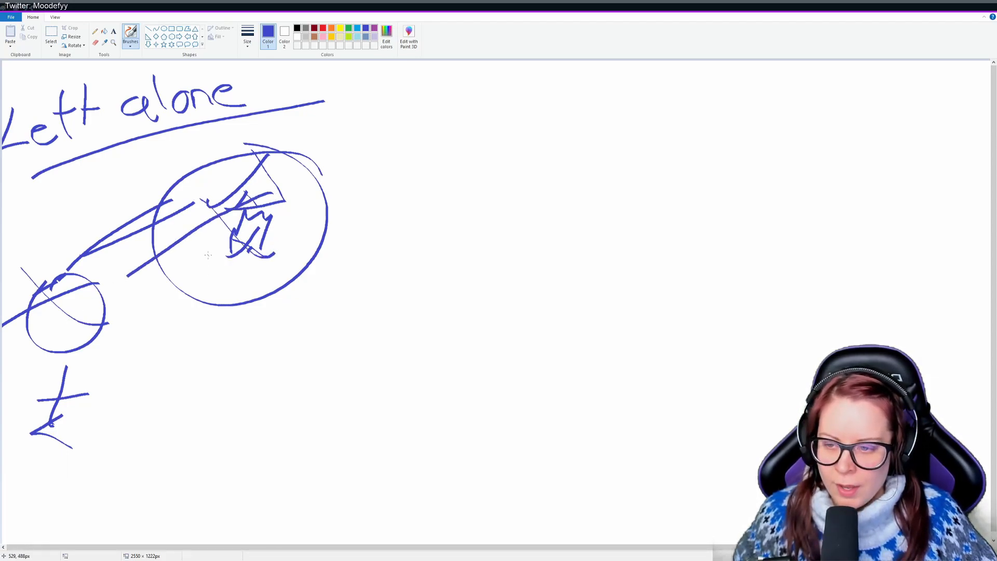
{"action": "mouse_move", "coordinate": [195, 279]}
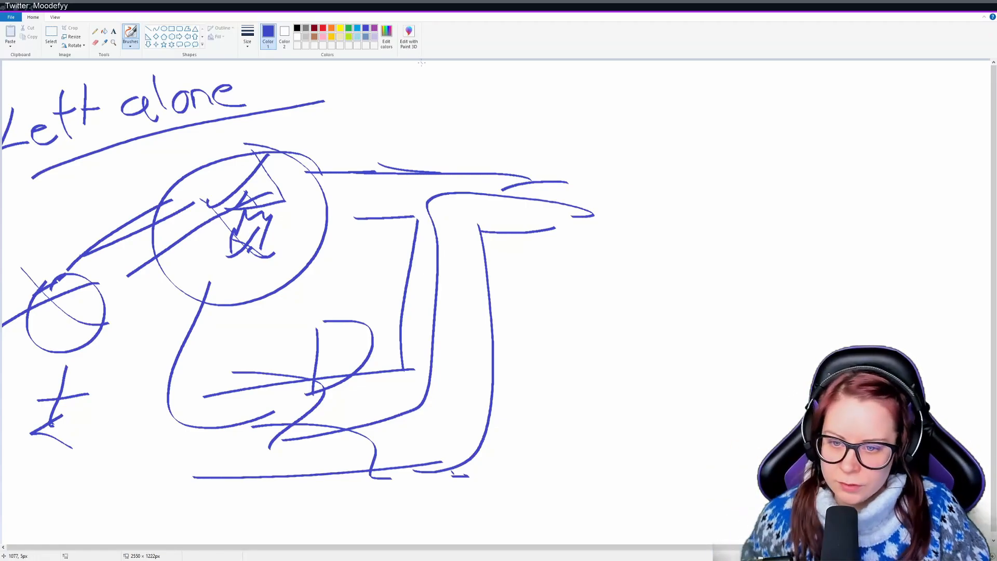
{"action": "mouse_move", "coordinate": [471, 212]}
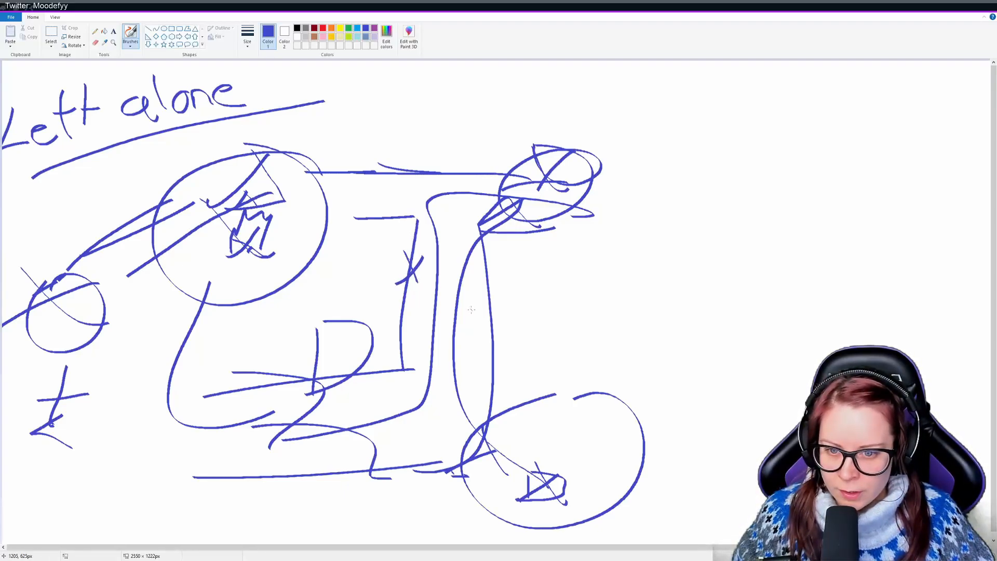
{"action": "mouse_move", "coordinate": [692, 328]}
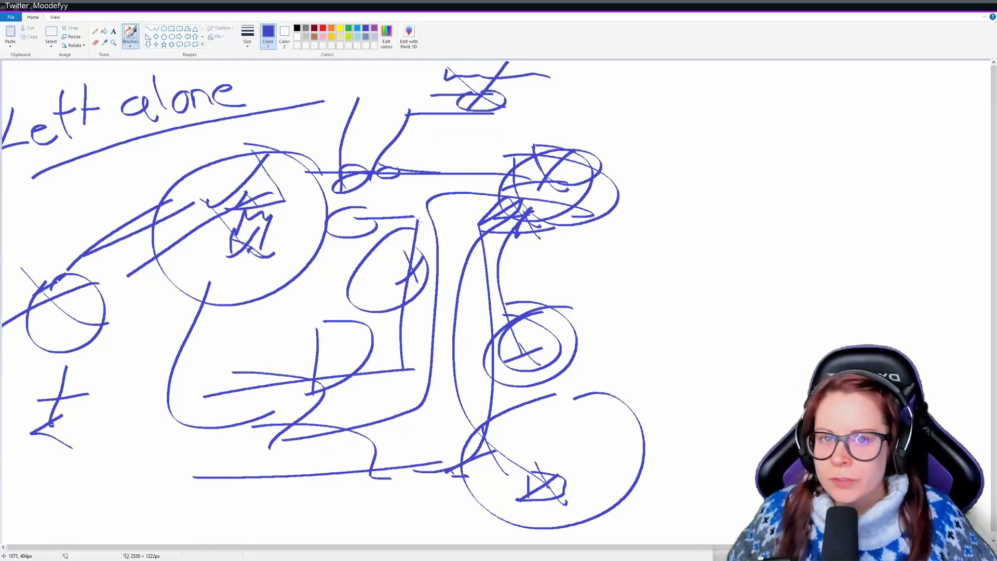
{"action": "mouse_move", "coordinate": [494, 147]}
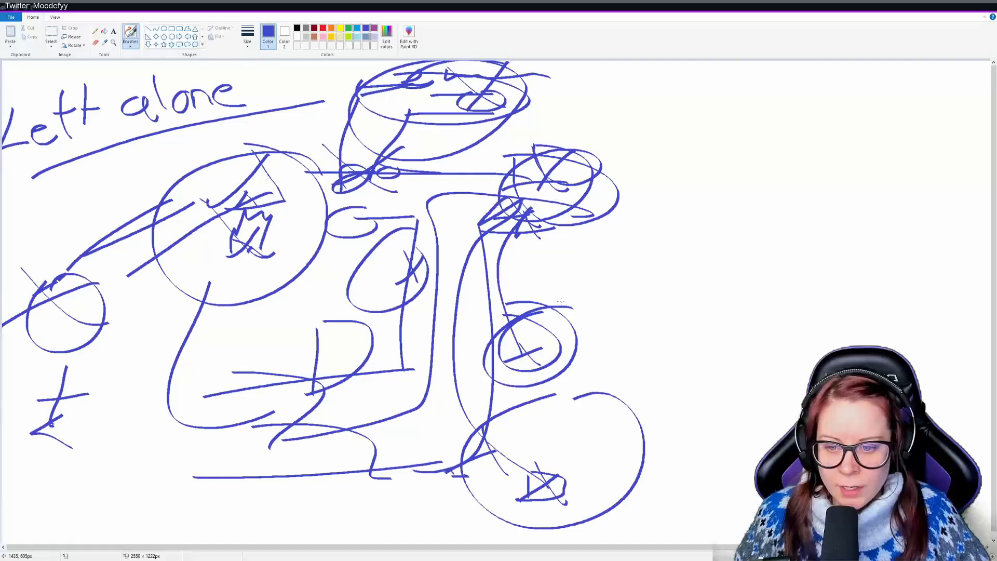
{"action": "mouse_move", "coordinate": [689, 233]}
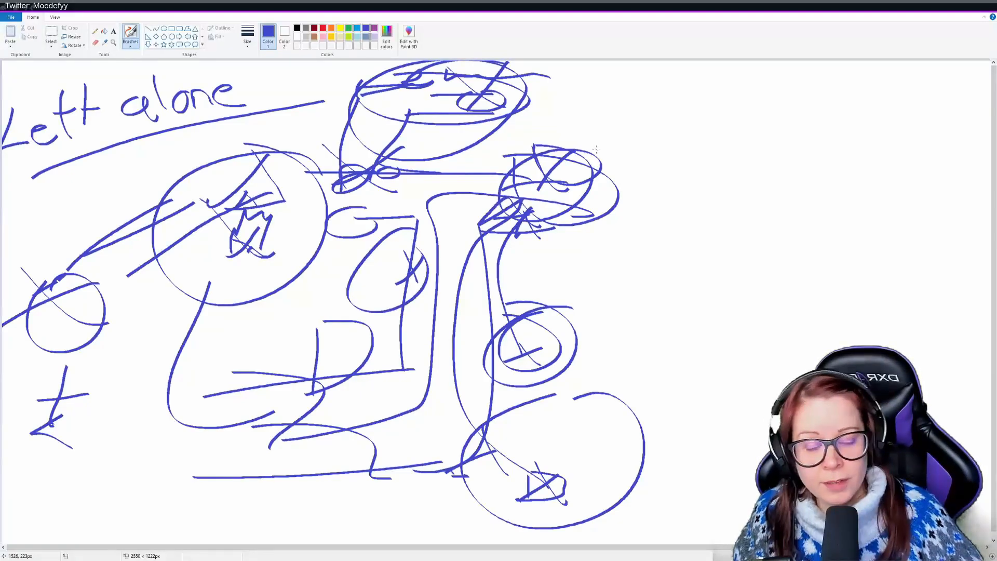
{"action": "mouse_move", "coordinate": [771, 130]}
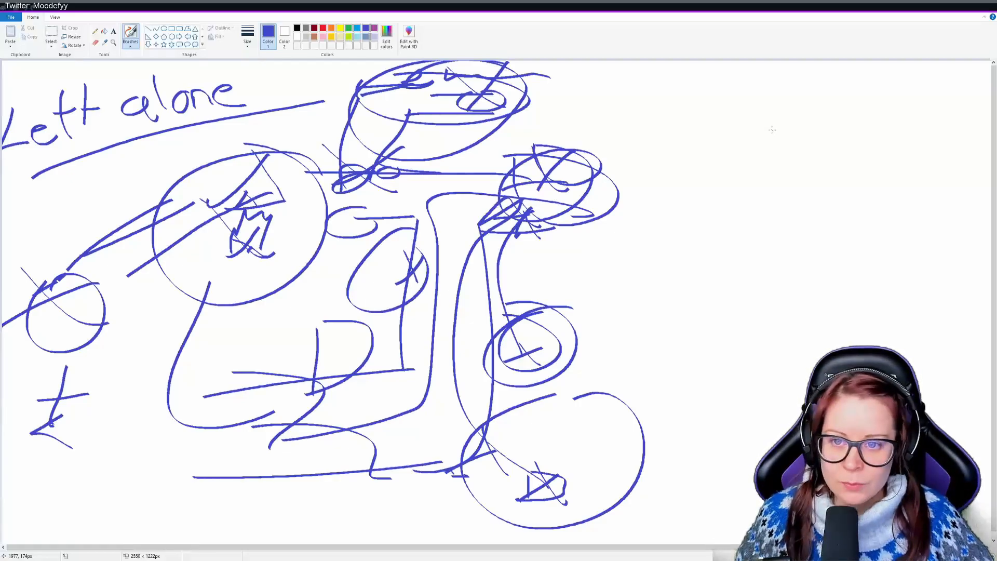
{"action": "mouse_move", "coordinate": [768, 129]}
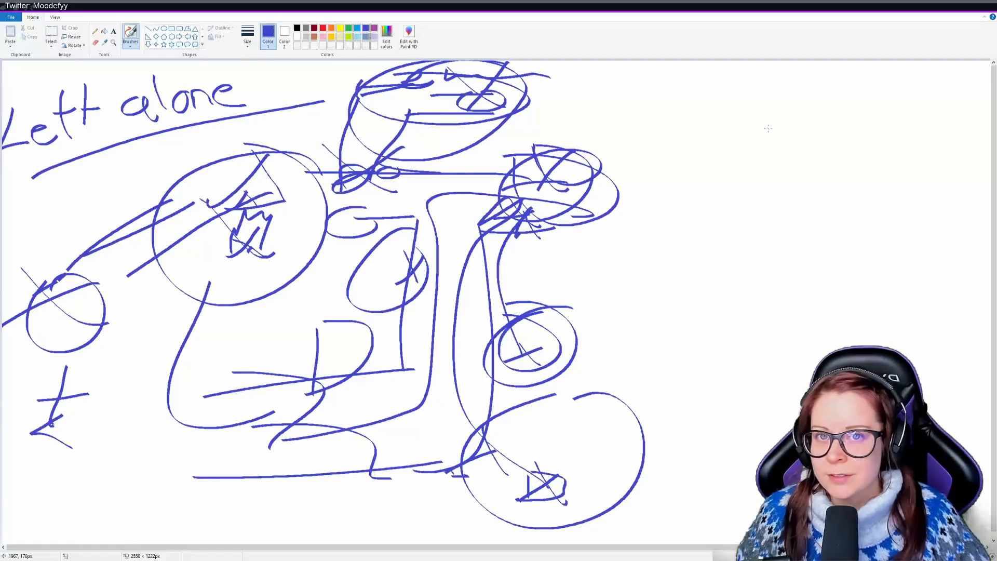
{"action": "mouse_move", "coordinate": [748, 128]}
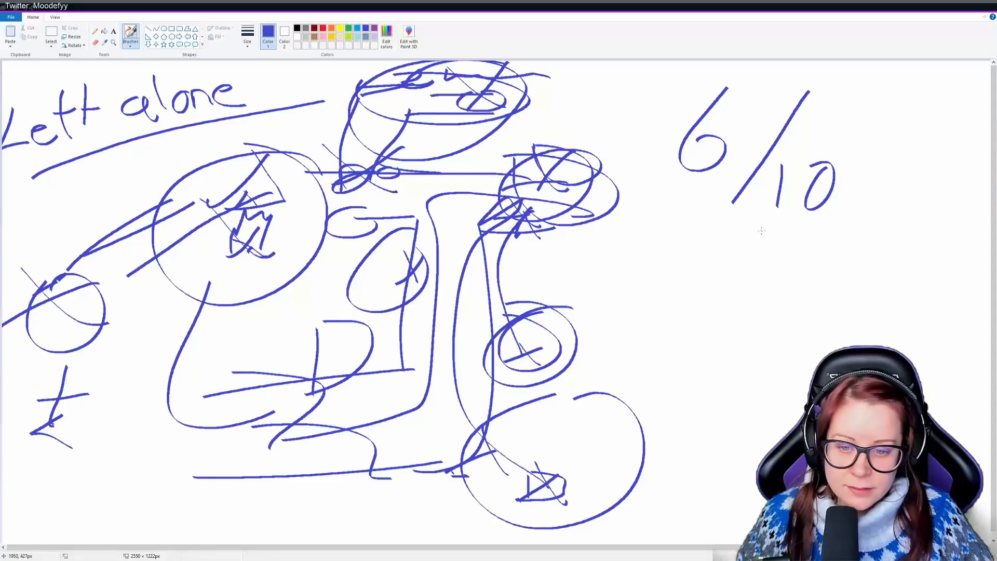
{"action": "mouse_move", "coordinate": [773, 228]}
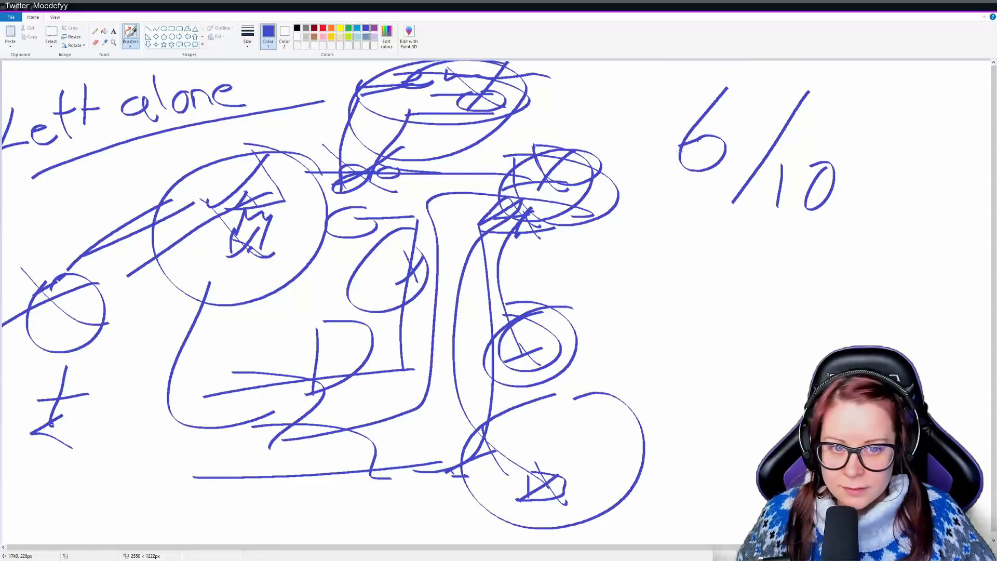
{"action": "mouse_move", "coordinate": [698, 451]}
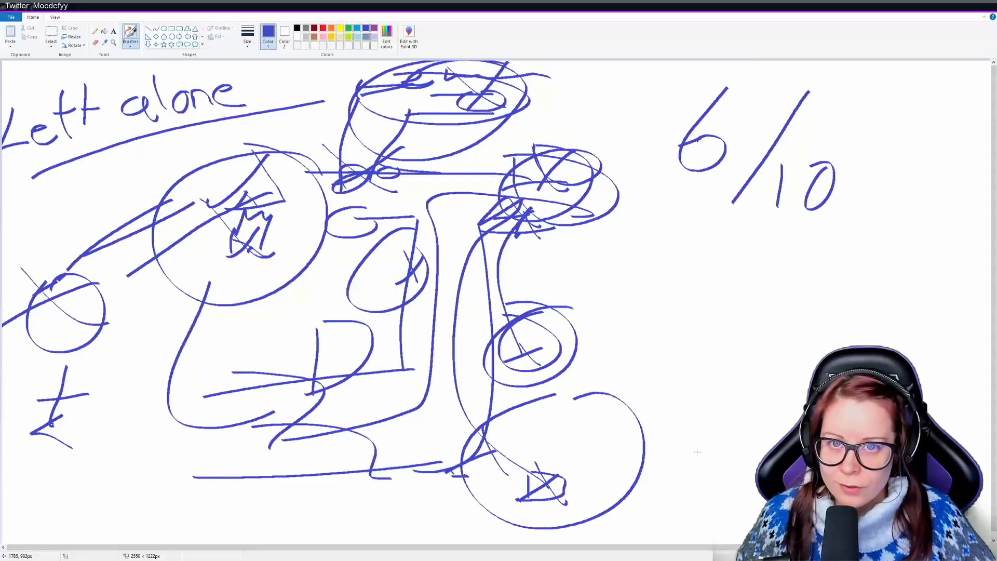